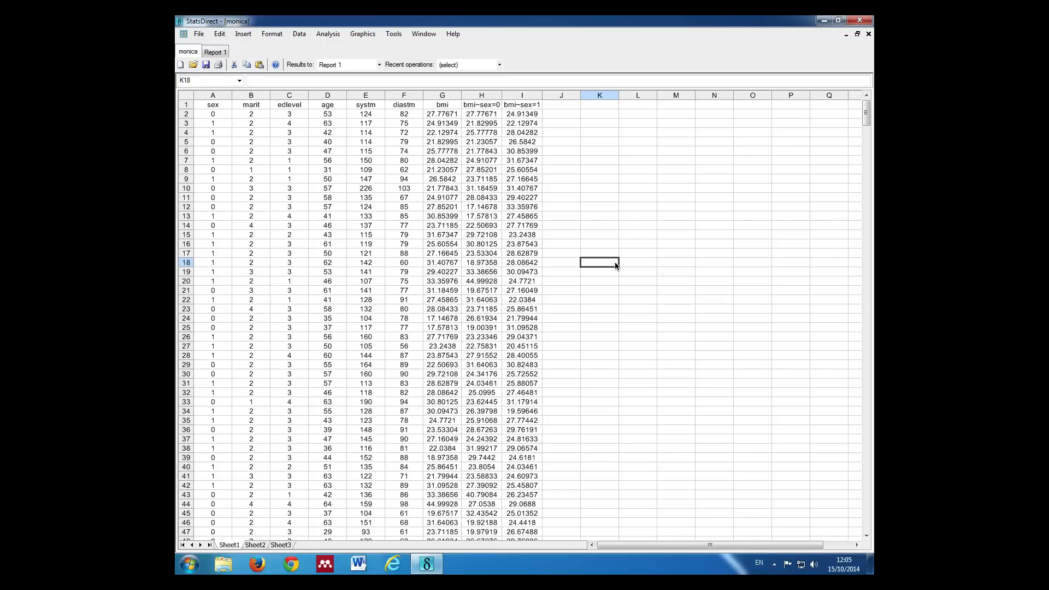
{"action": "mouse_move", "coordinate": [488, 84]}
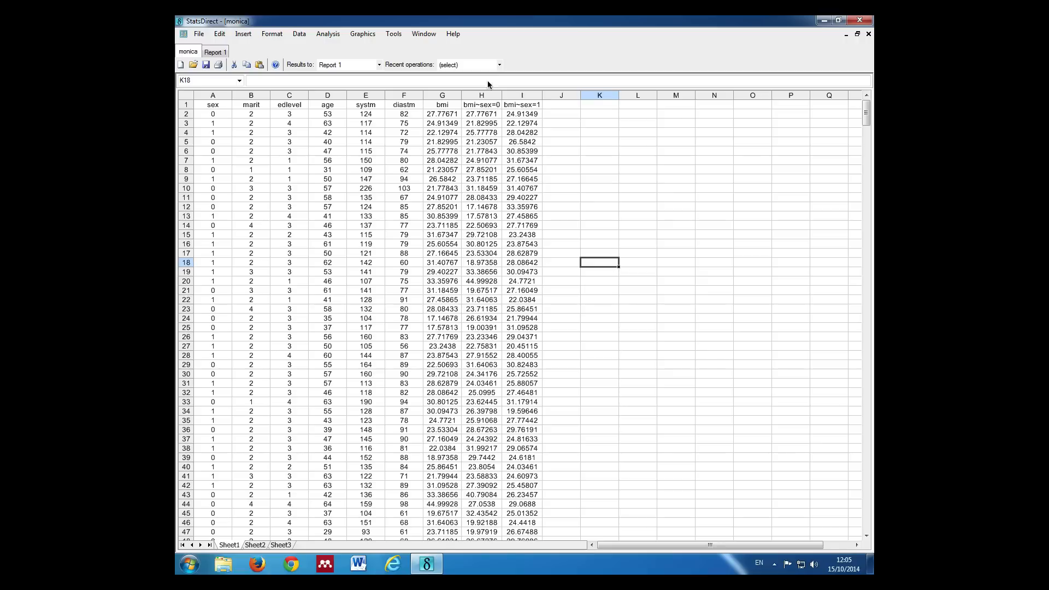
Open the Population Survey sample size calculator from the Analysis menu
{"action": "left_click", "coordinate": [328, 34]}
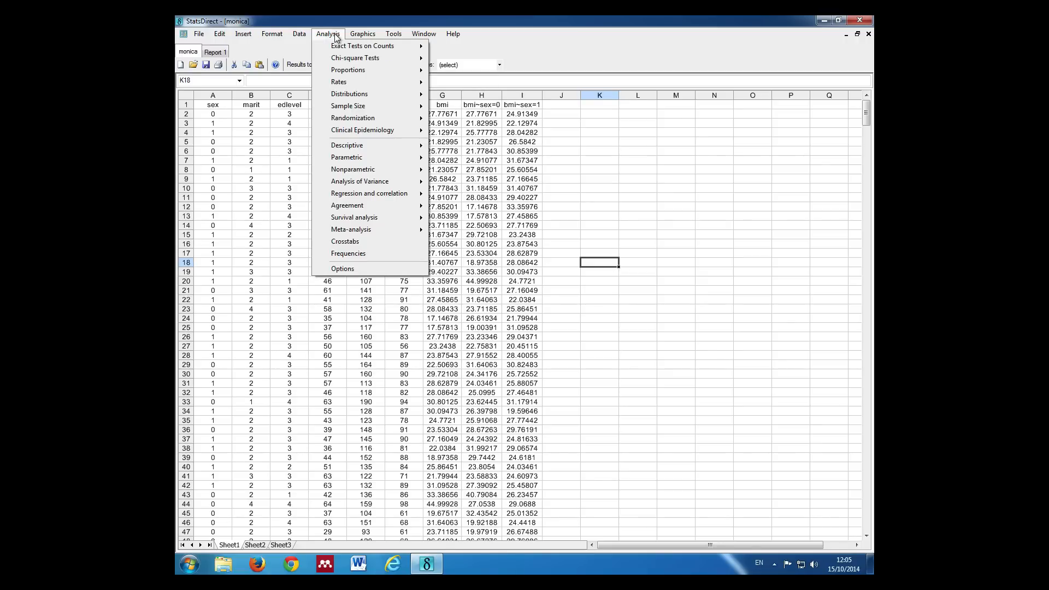
{"action": "mouse_move", "coordinate": [348, 106]}
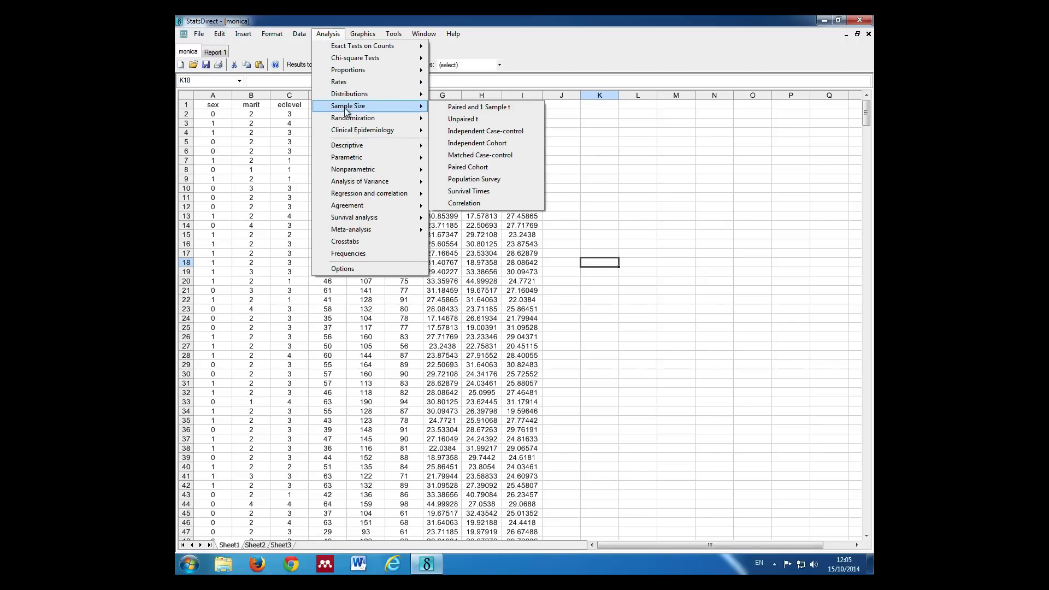
{"action": "mouse_move", "coordinate": [474, 179]}
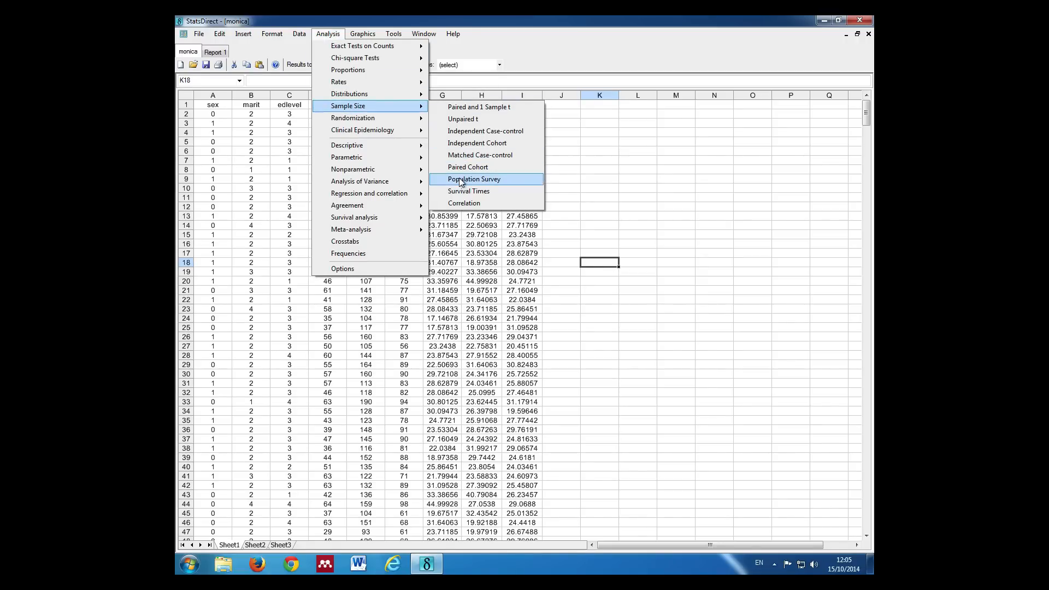
{"action": "left_click", "coordinate": [474, 178]}
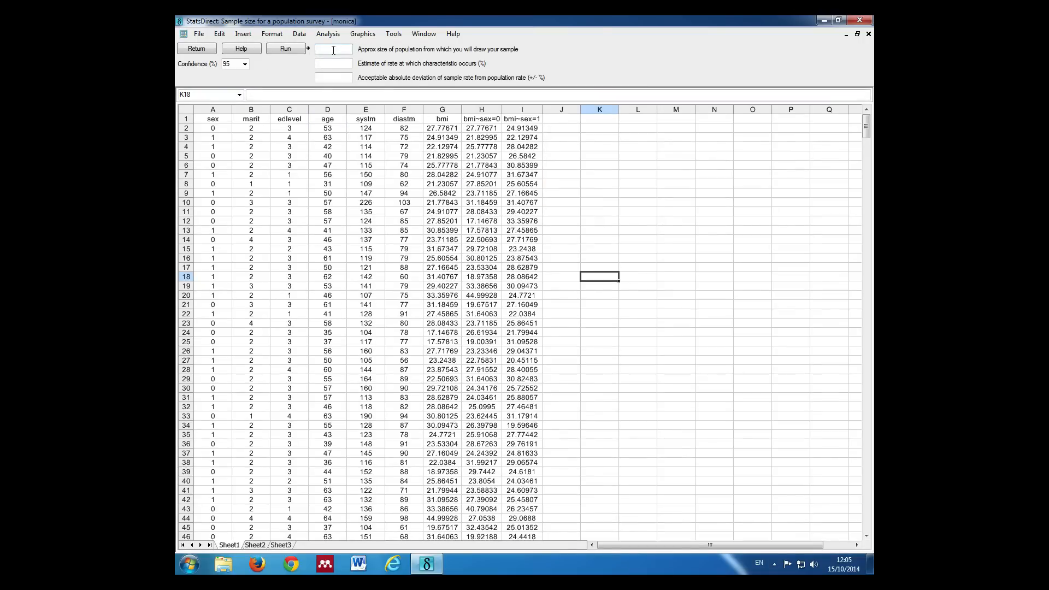
Enter population 10000000, estimated rate 30% and acceptable deviation 2%
{"action": "type", "text": "10"}
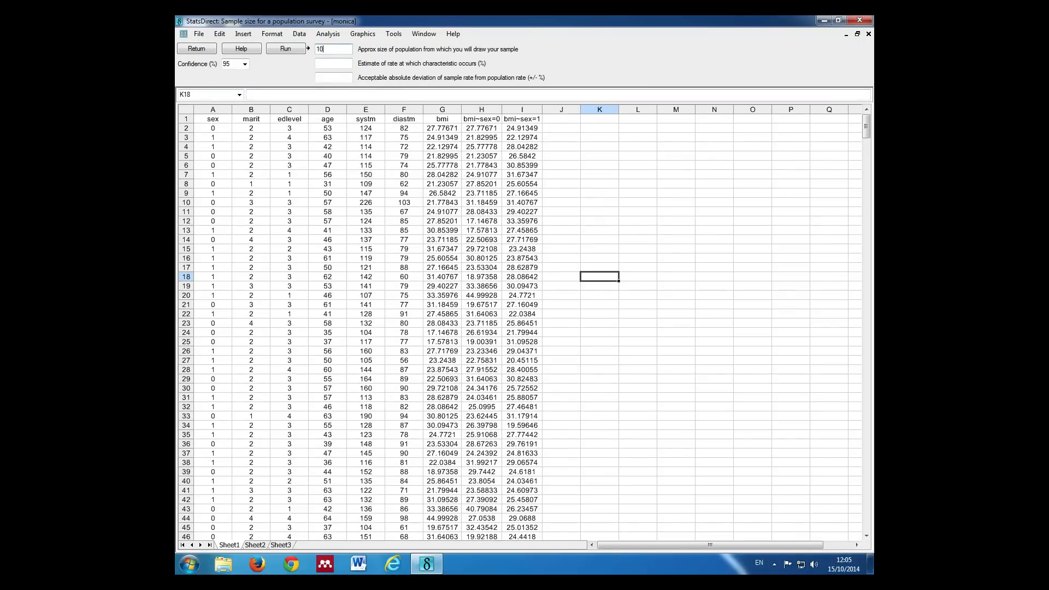
{"action": "type", "text": "0000000"}
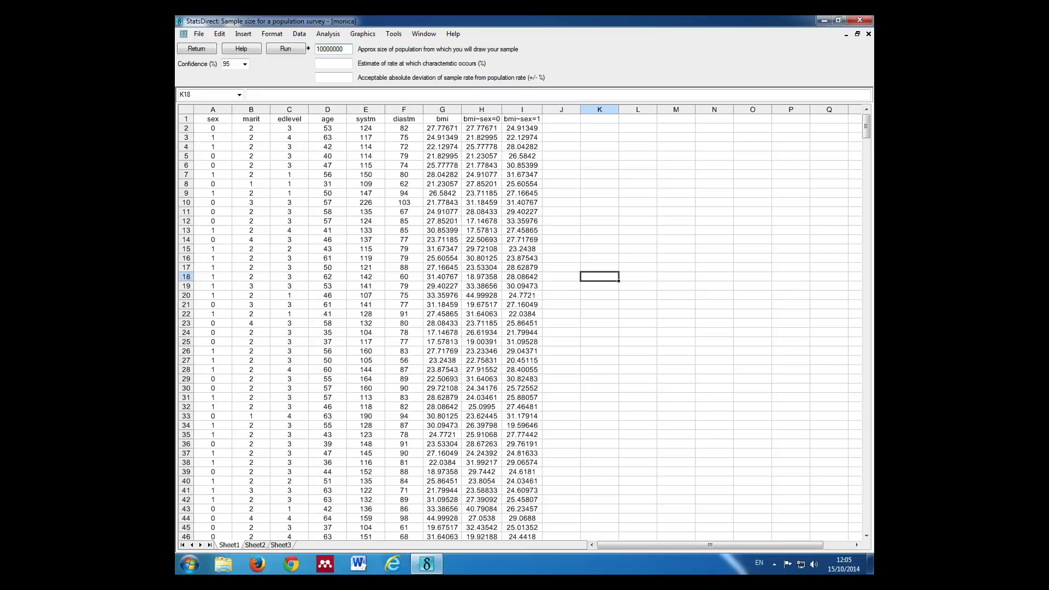
{"action": "left_click", "coordinate": [334, 62]}
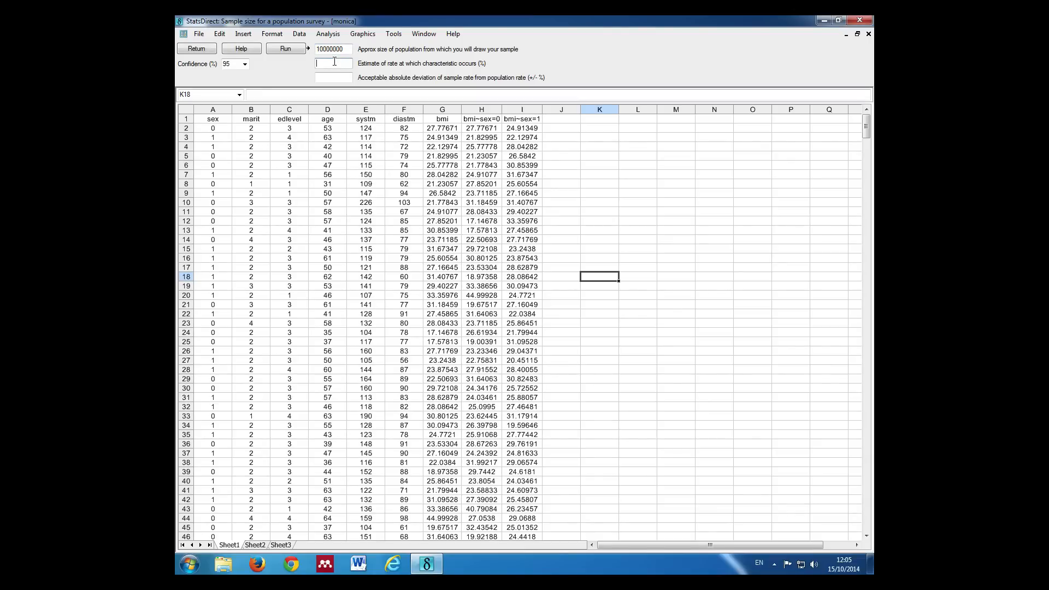
{"action": "type", "text": "30"}
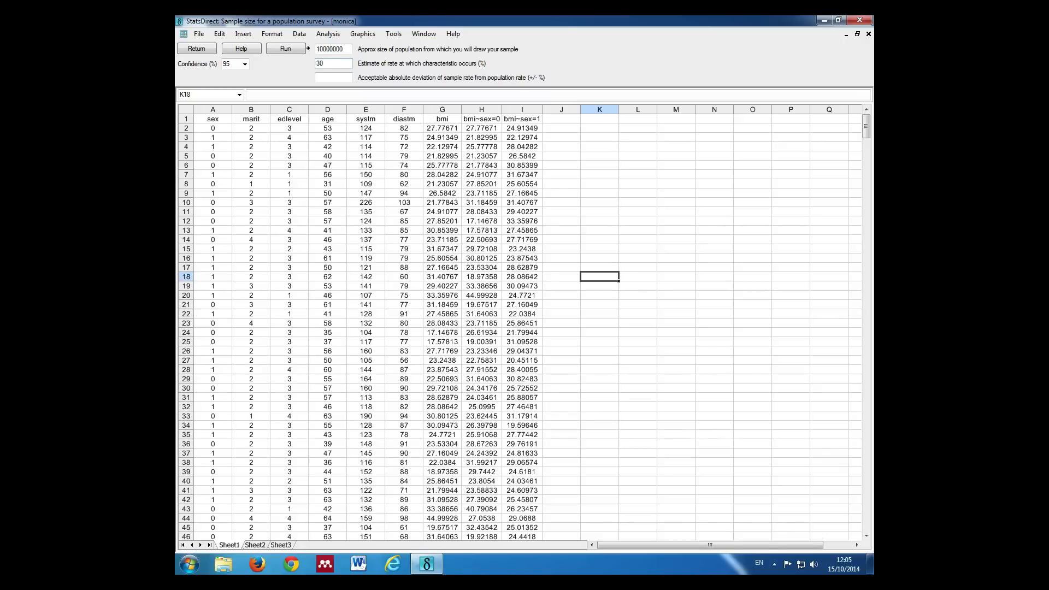
{"action": "left_click", "coordinate": [333, 77]}
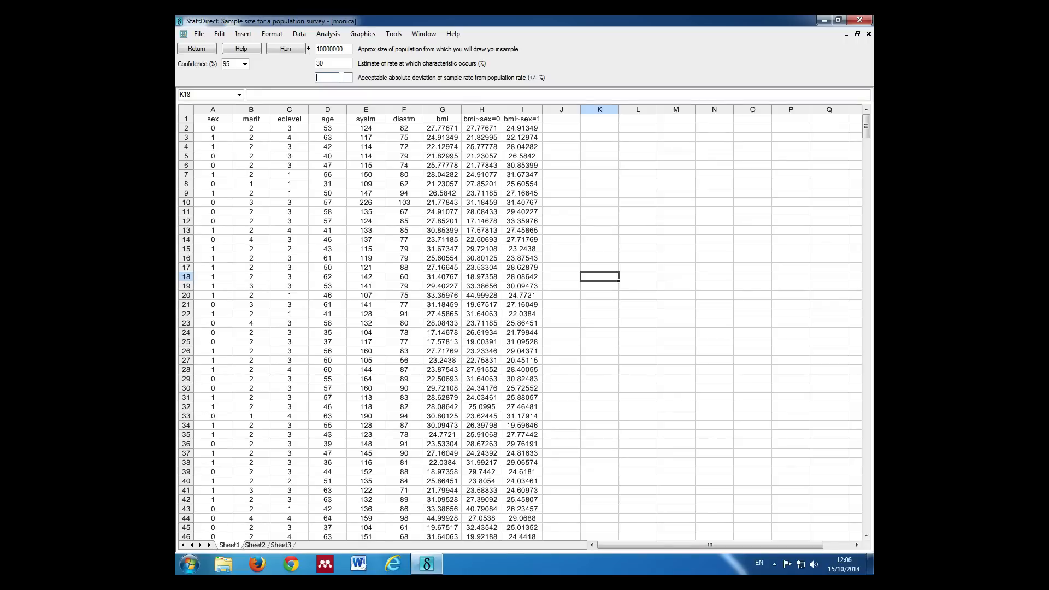
{"action": "type", "text": "2"}
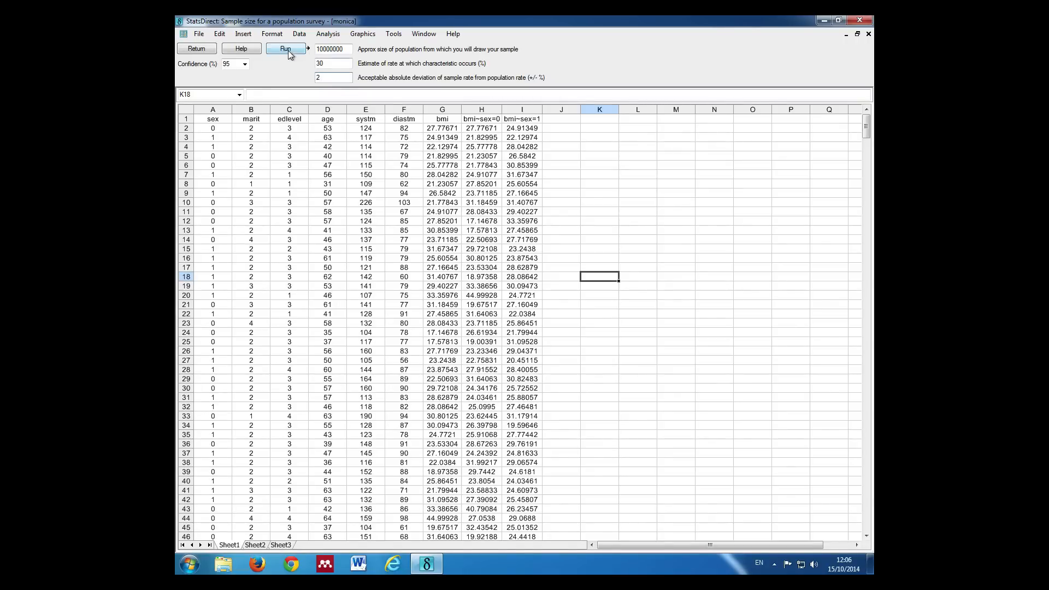
Run the calculation to get an estimated minimum sample size of 2017
{"action": "left_click", "coordinate": [286, 48]}
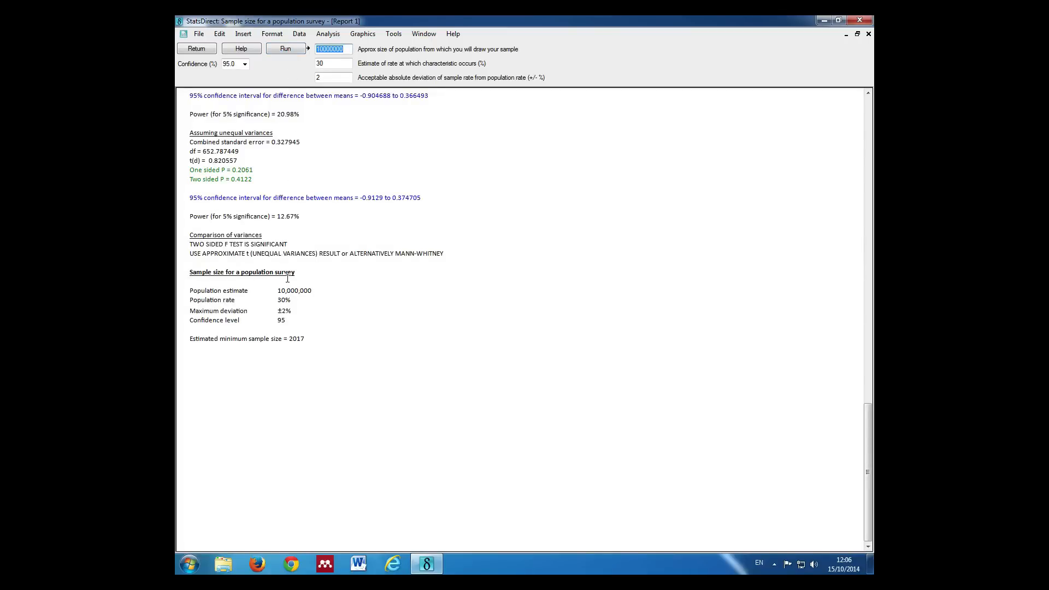
{"action": "mouse_move", "coordinate": [295, 348]}
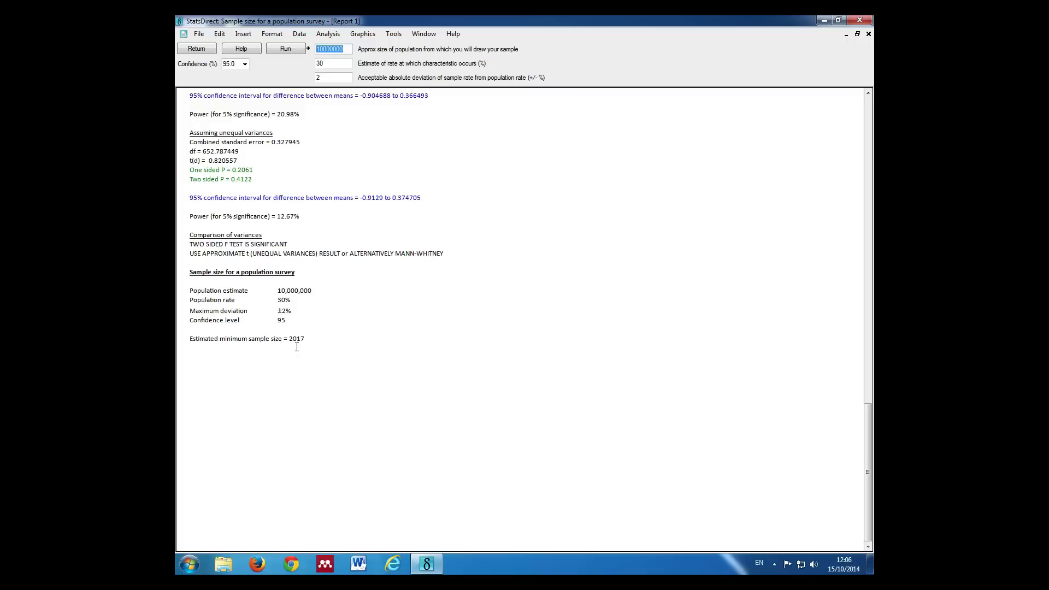
{"action": "mouse_move", "coordinate": [308, 347]}
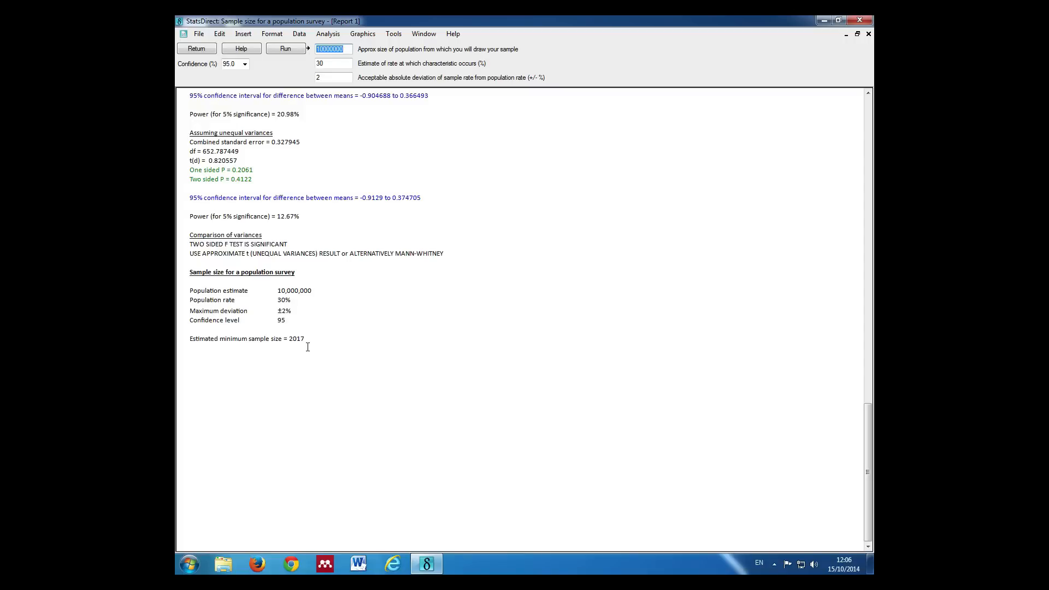